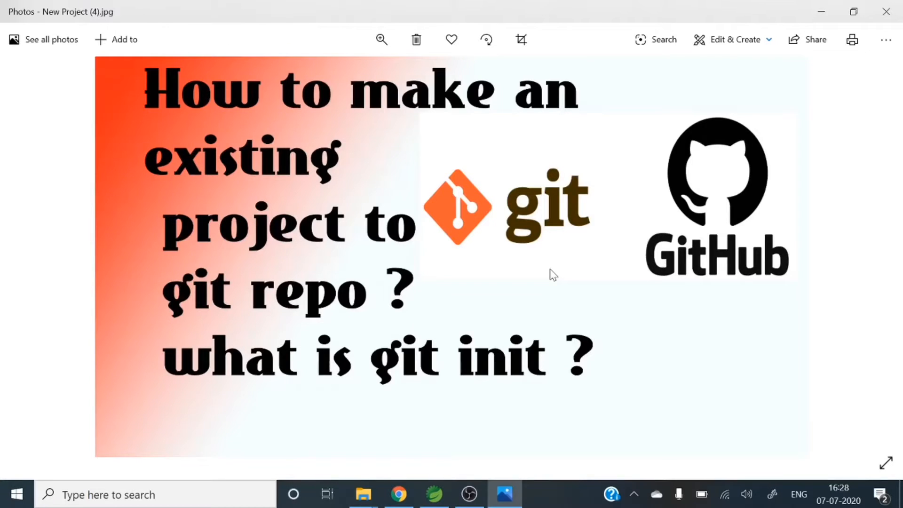
mouse_move(436, 451)
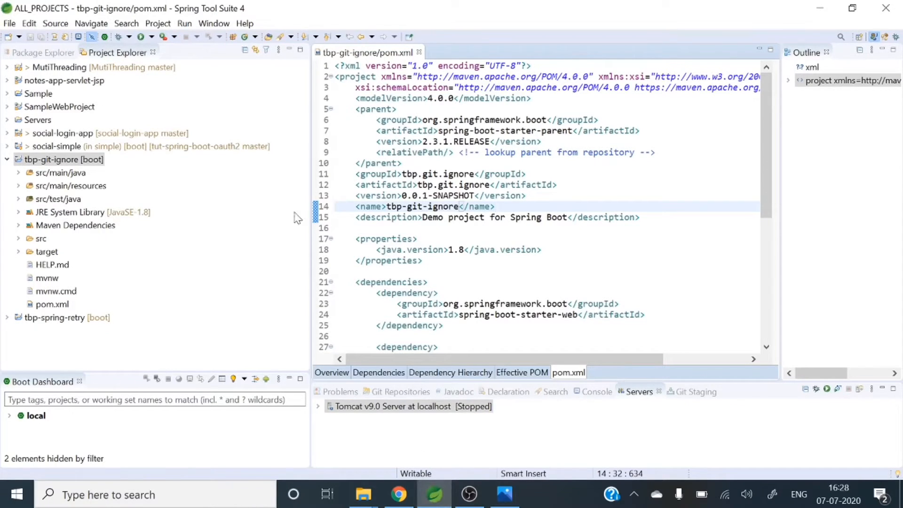
Select the tbp-git-ignore project and focus its open pom.xml editor
left_click(65, 159)
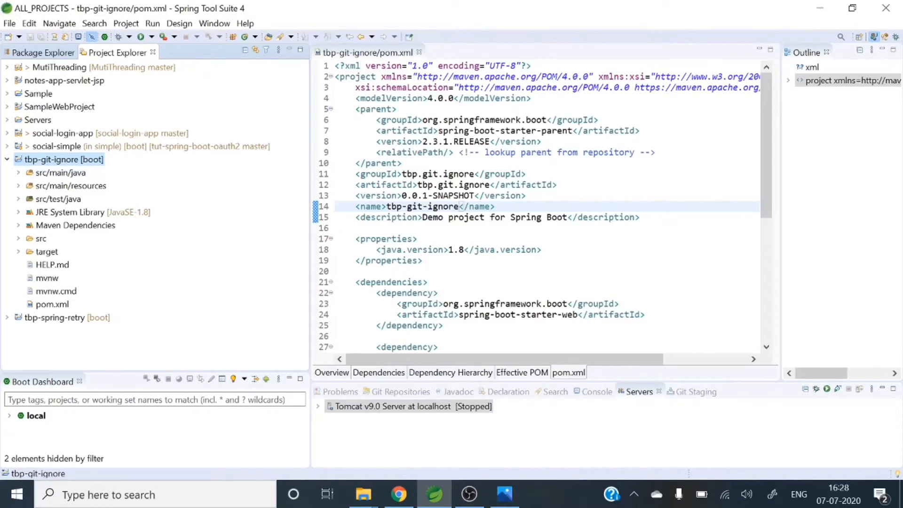
left_click(401, 164)
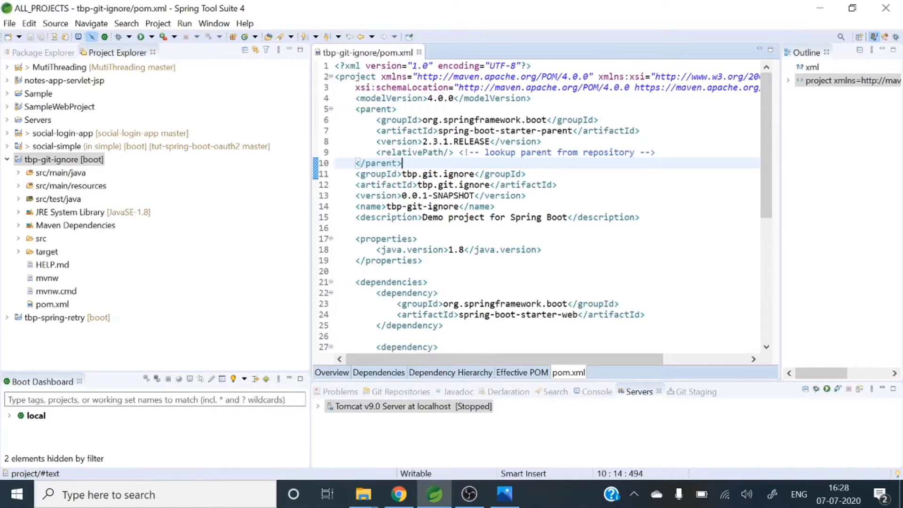
Show the file in System Explorer, then open the tbp-git-ignore folder from ALL_PROJECTS
right_click(403, 162)
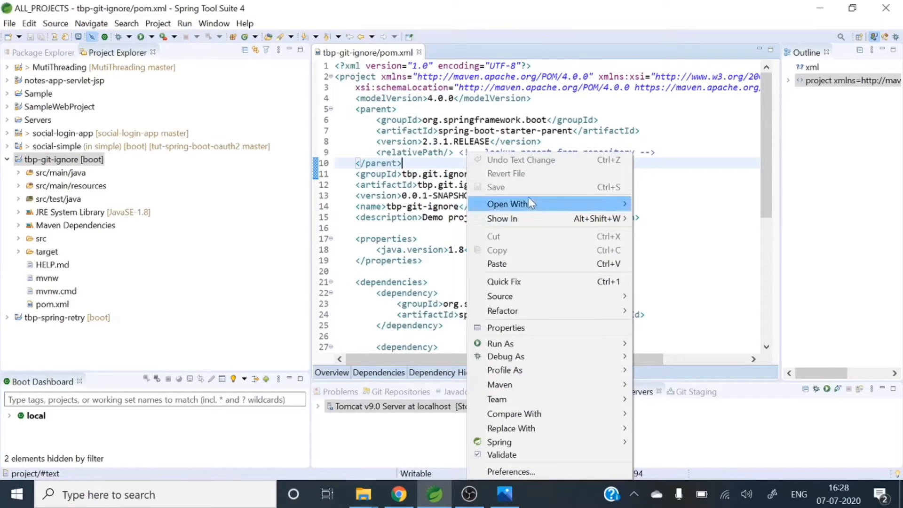
mouse_move(530, 218)
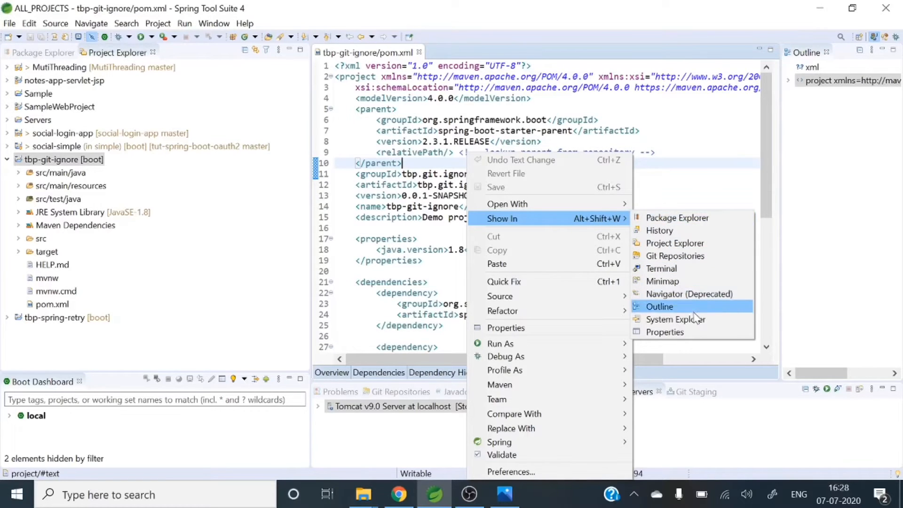
mouse_move(675, 319)
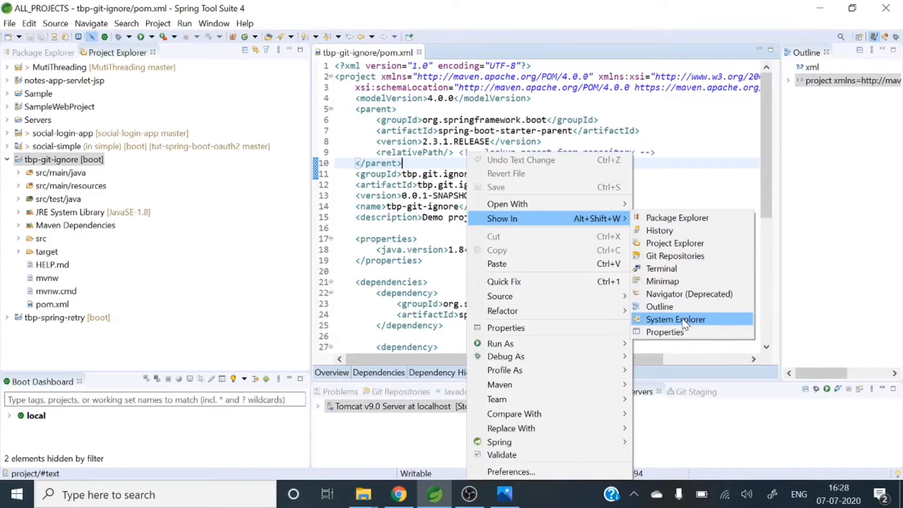
left_click(676, 319)
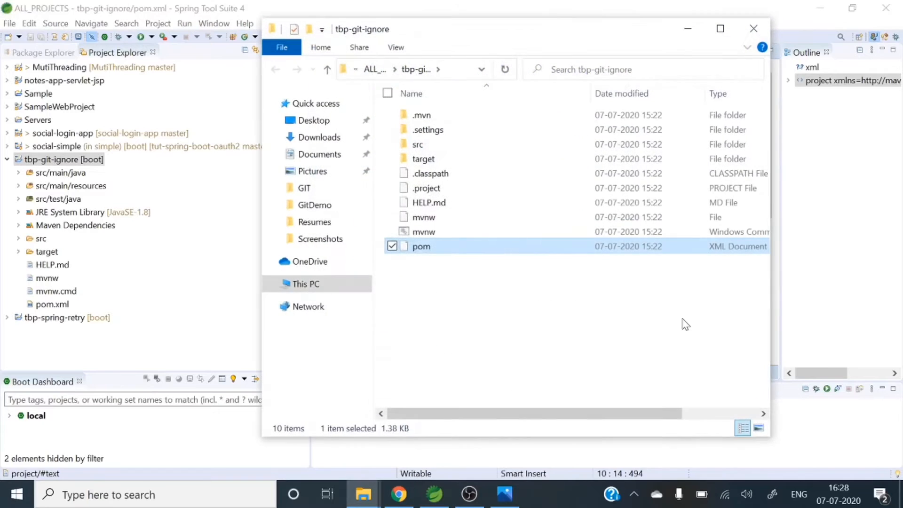
left_click(720, 28)
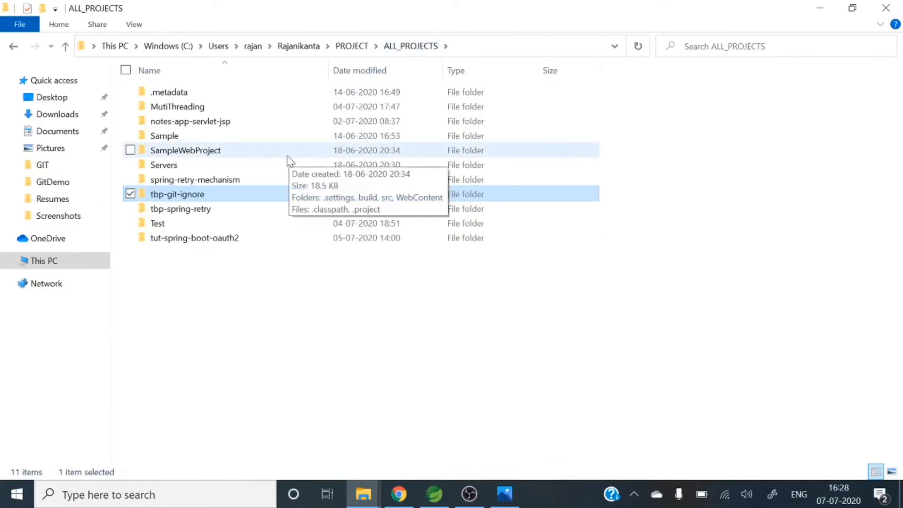
double_click(177, 194)
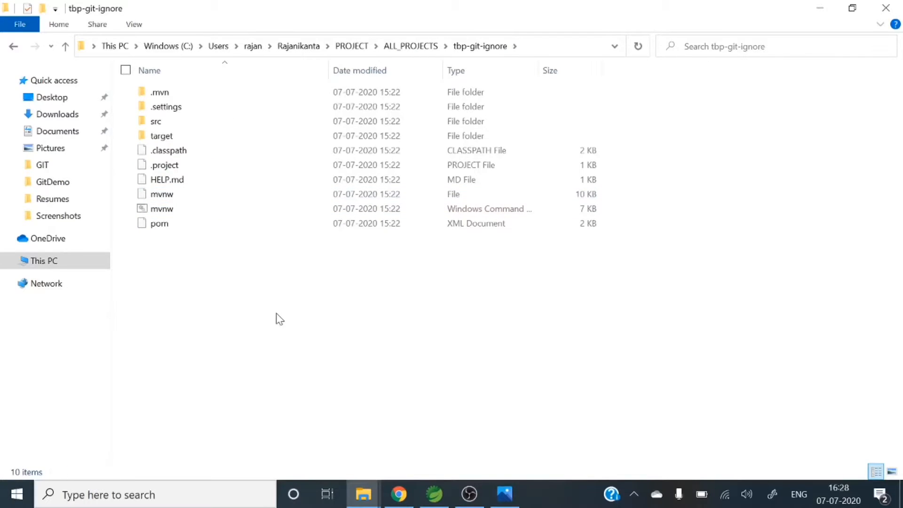
mouse_move(250, 254)
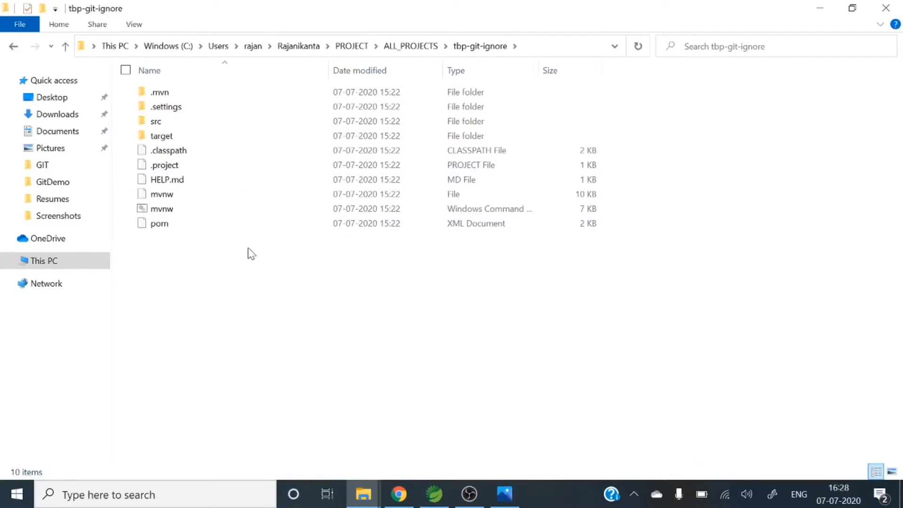
Open a Git Bash terminal in the tbp-git-ignore folder and move it higher
right_click(251, 253)
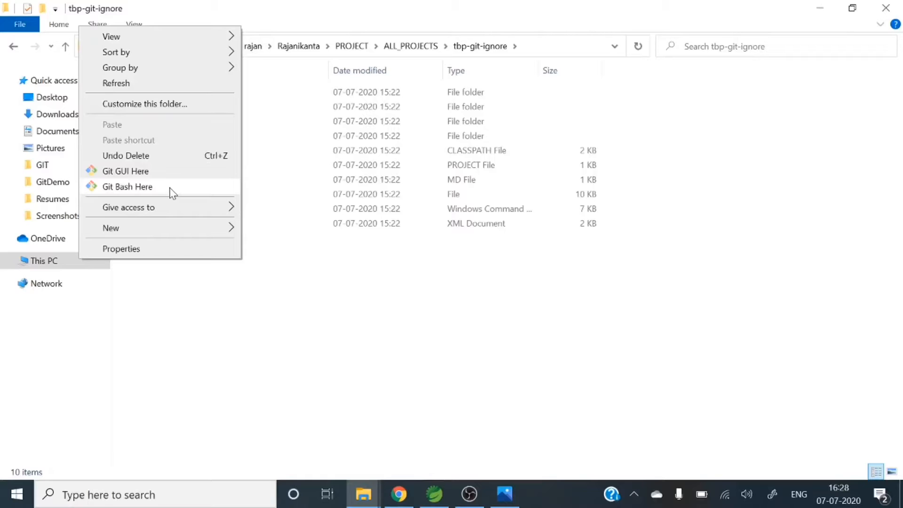
left_click(127, 187)
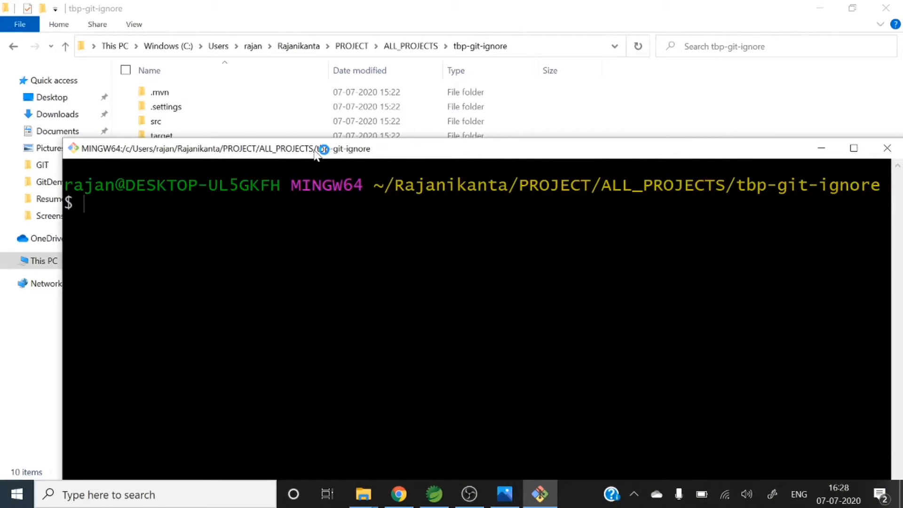
left_click_drag(230, 148, 231, 106)
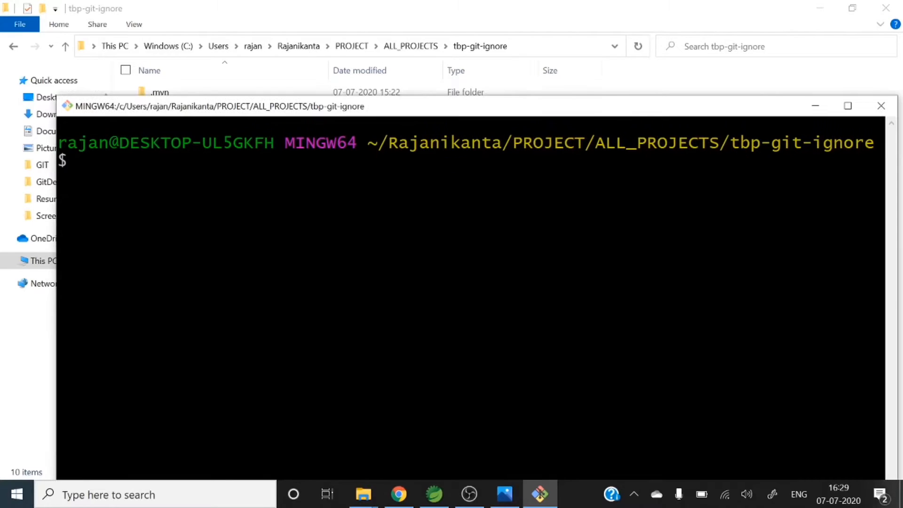
Run git status, which reports the folder is not a git repository
type("git")
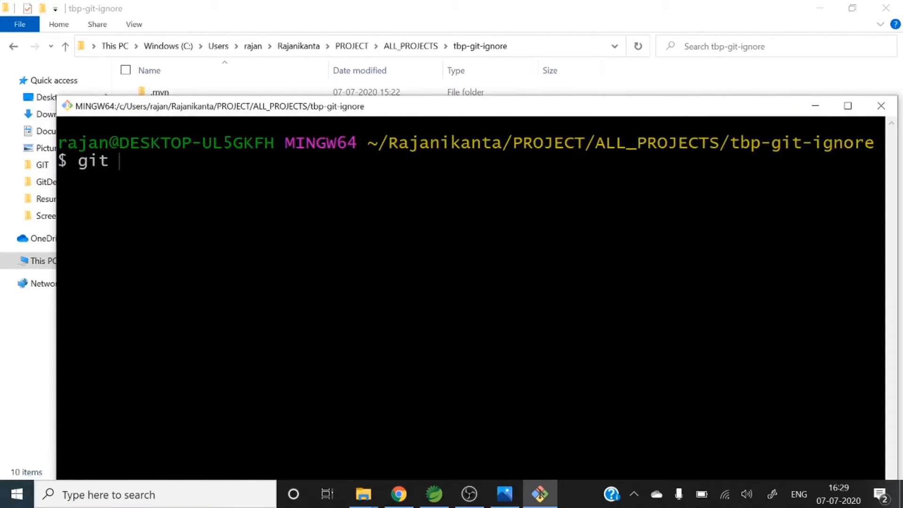
type("stat")
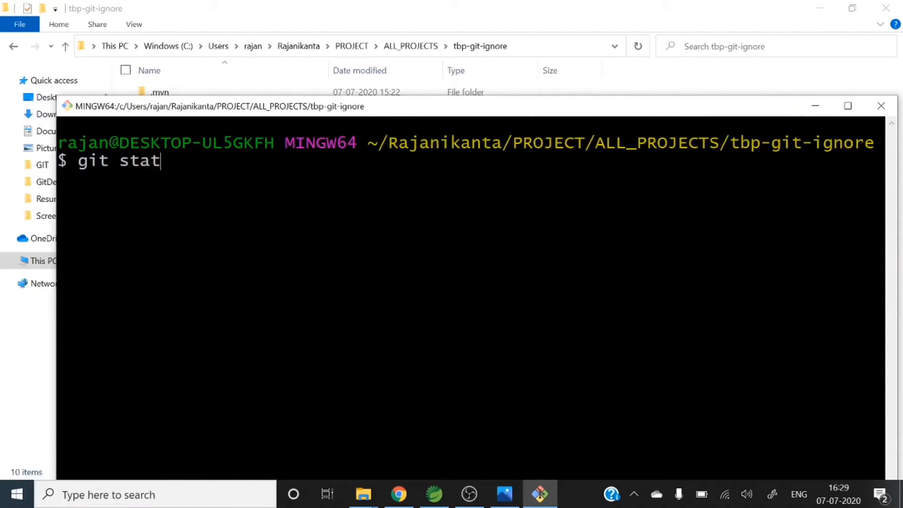
key("Return")
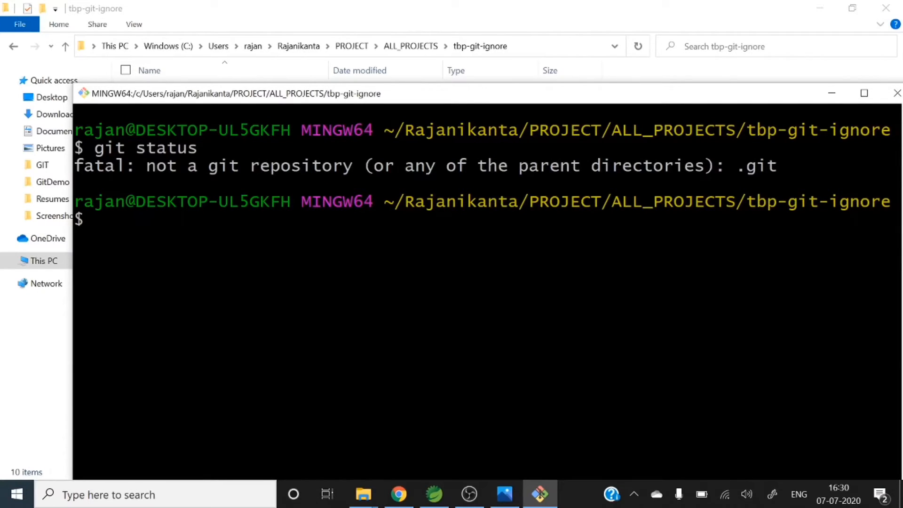
Run git init to create an empty Git repository on master
type("git in")
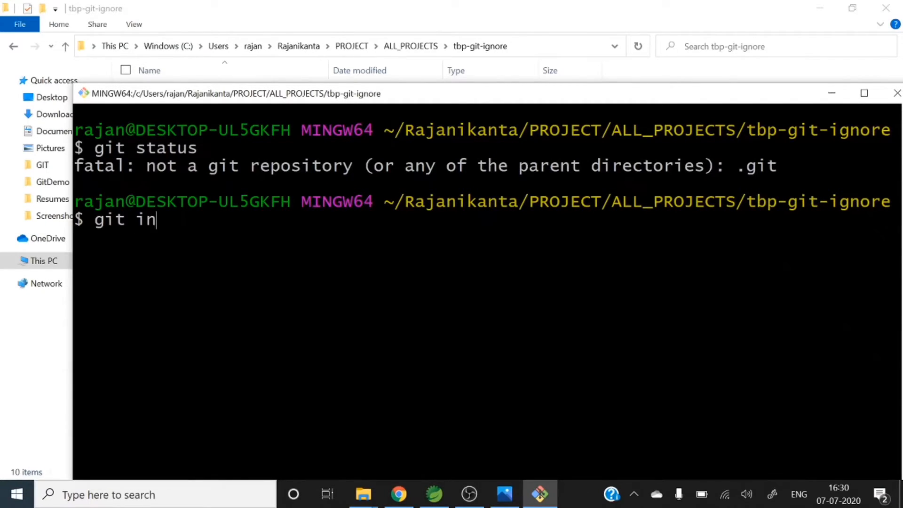
type("it")
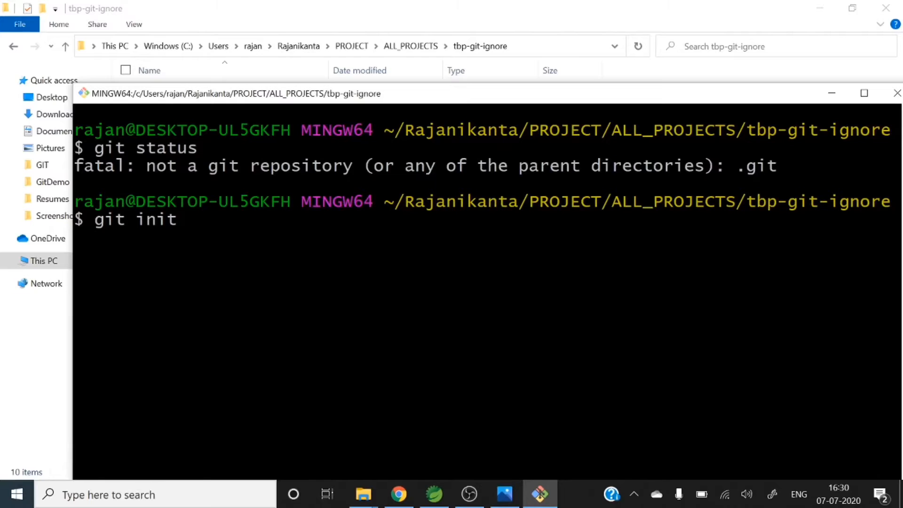
key("Return")
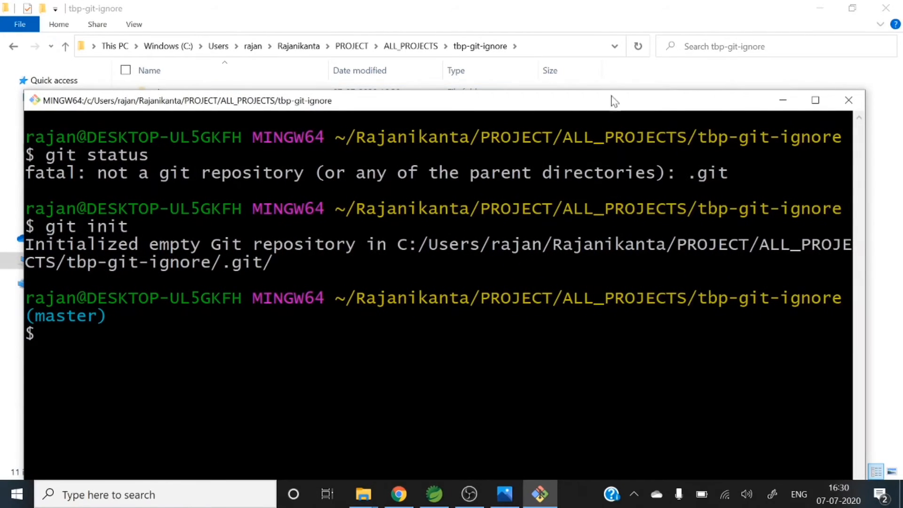
mouse_move(677, 105)
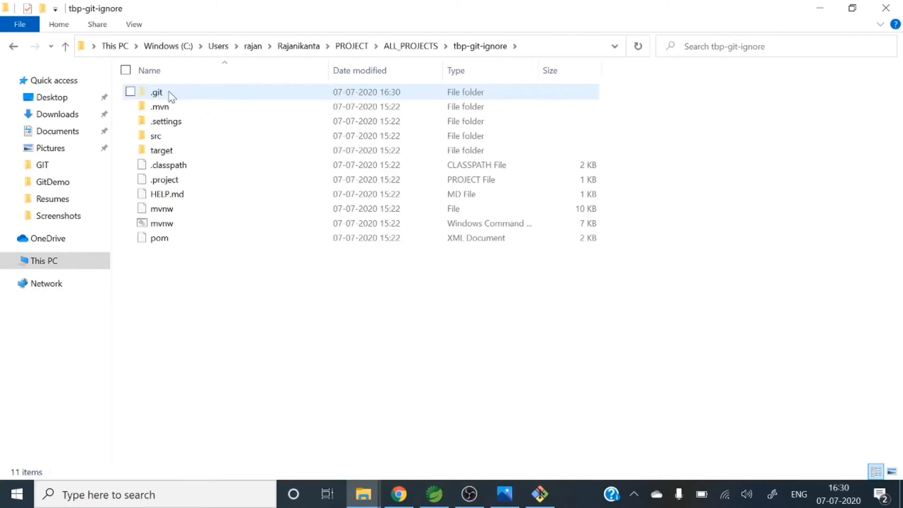
mouse_move(219, 95)
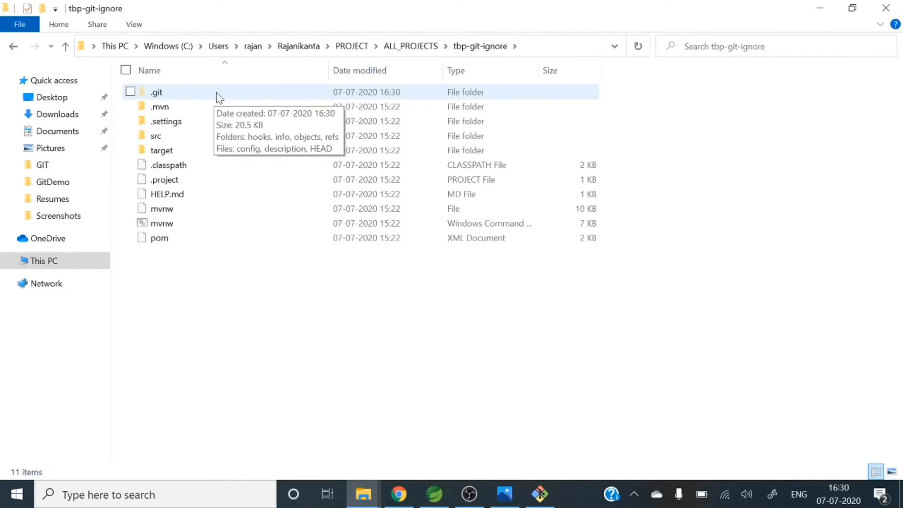
mouse_move(186, 98)
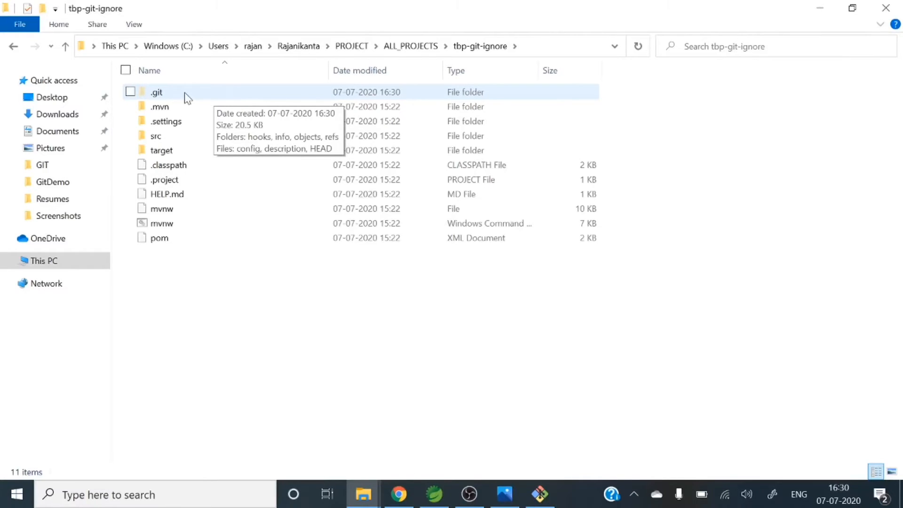
mouse_move(220, 389)
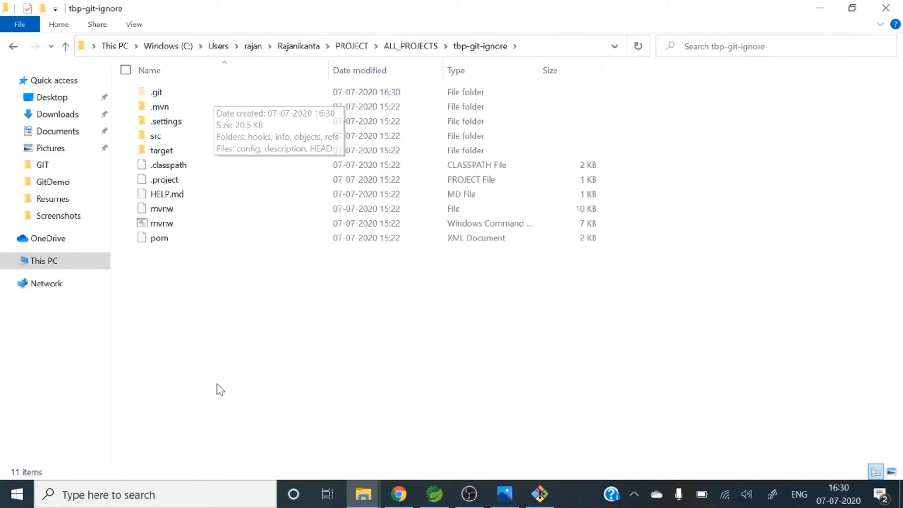
mouse_move(305, 378)
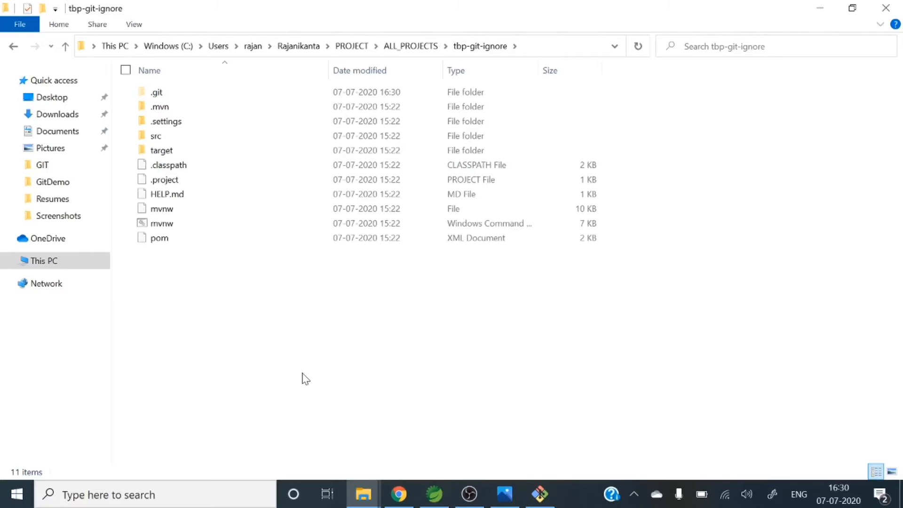
Check the View tab's Hidden items option so the new .git folder appears
left_click(156, 92)
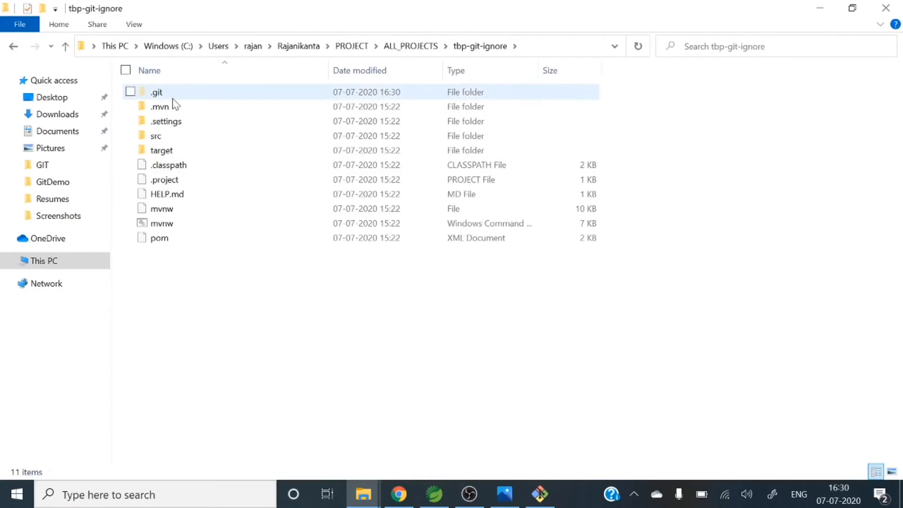
mouse_move(398, 121)
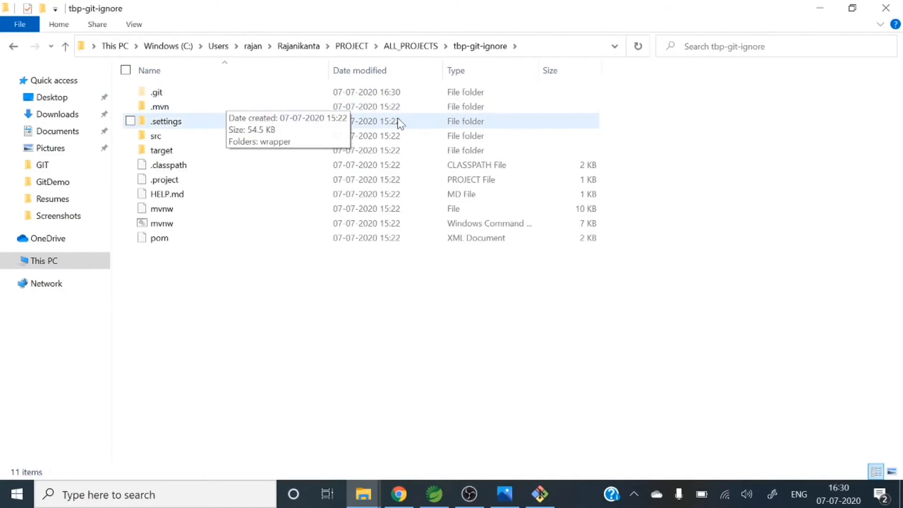
left_click(133, 24)
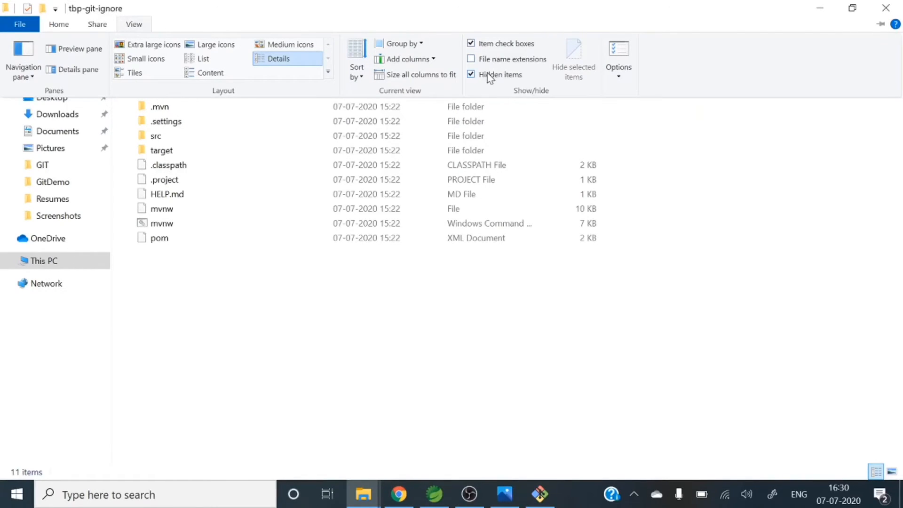
mouse_move(491, 80)
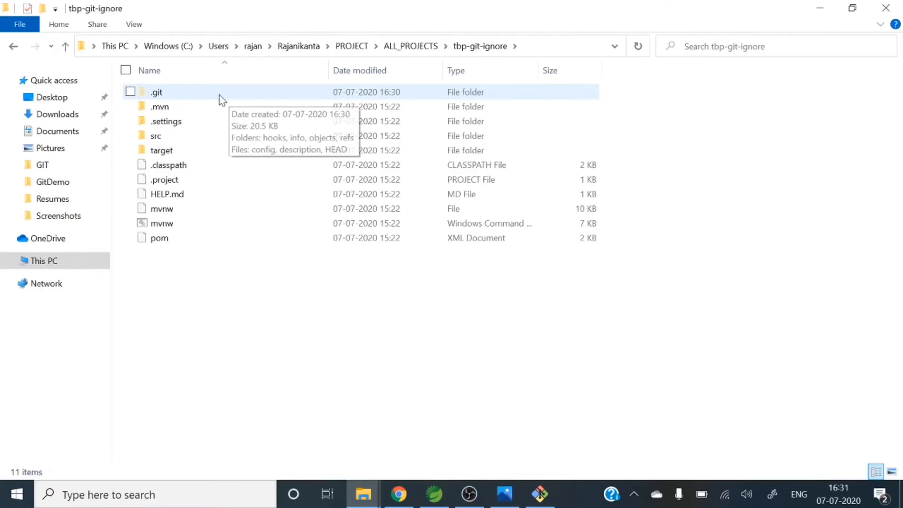
double_click(156, 91)
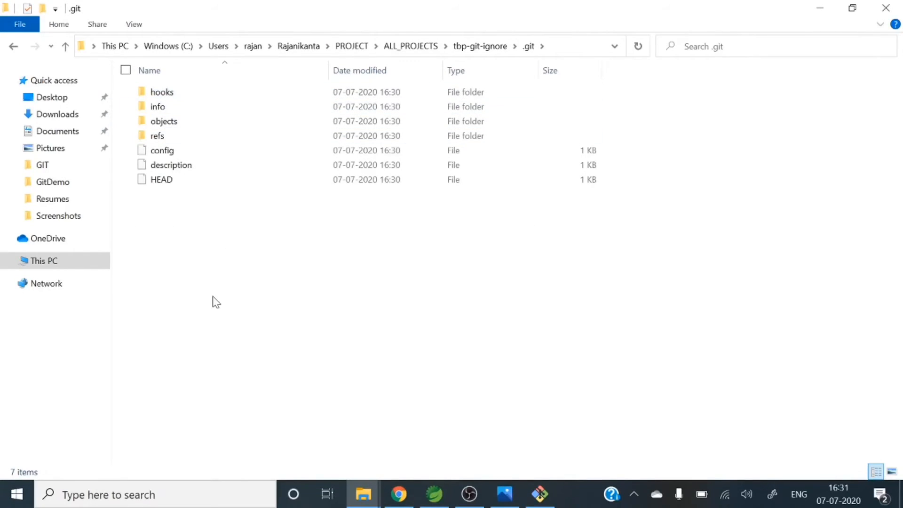
mouse_move(213, 137)
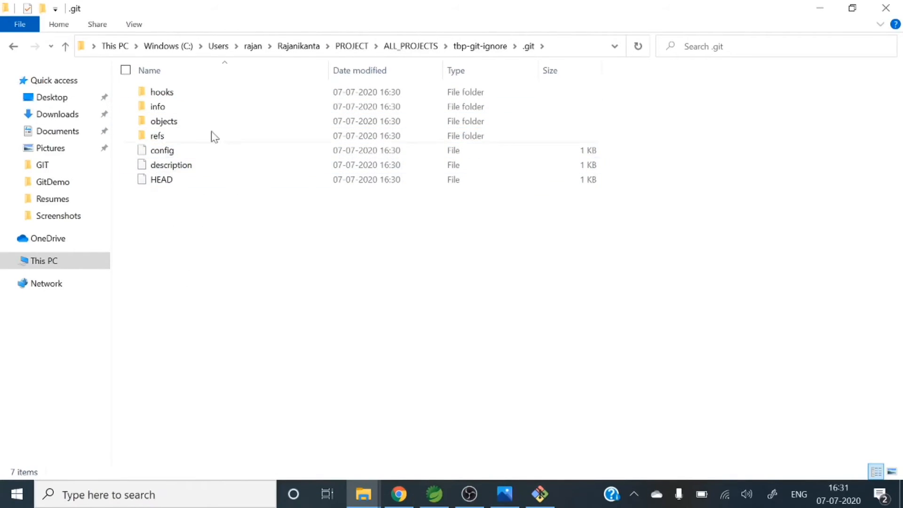
mouse_move(202, 194)
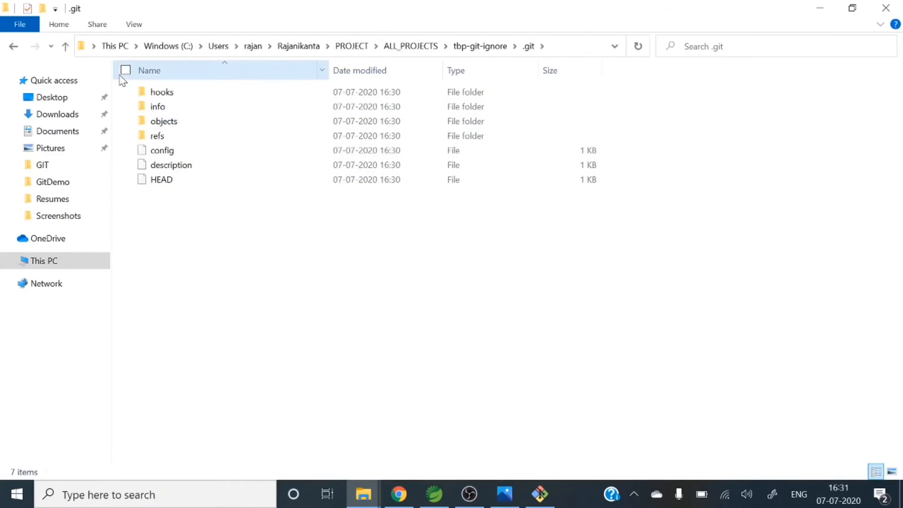
left_click(161, 151)
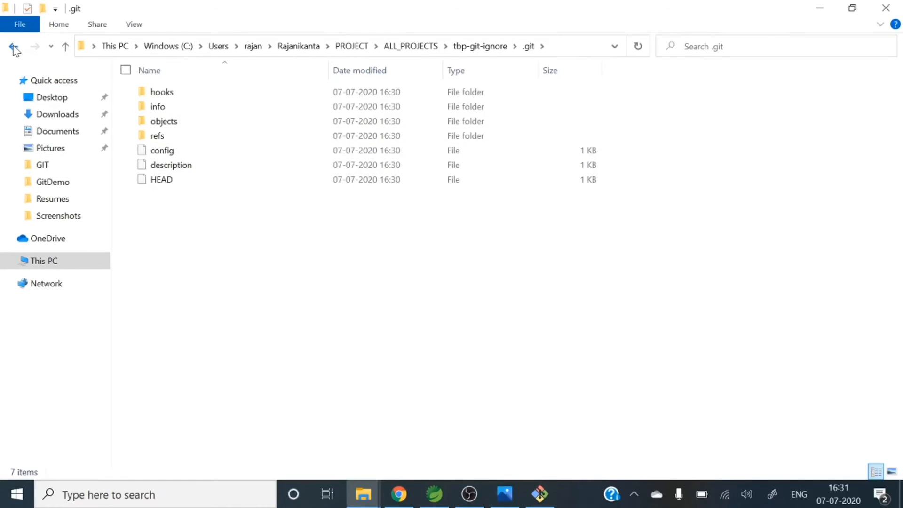
left_click(14, 46)
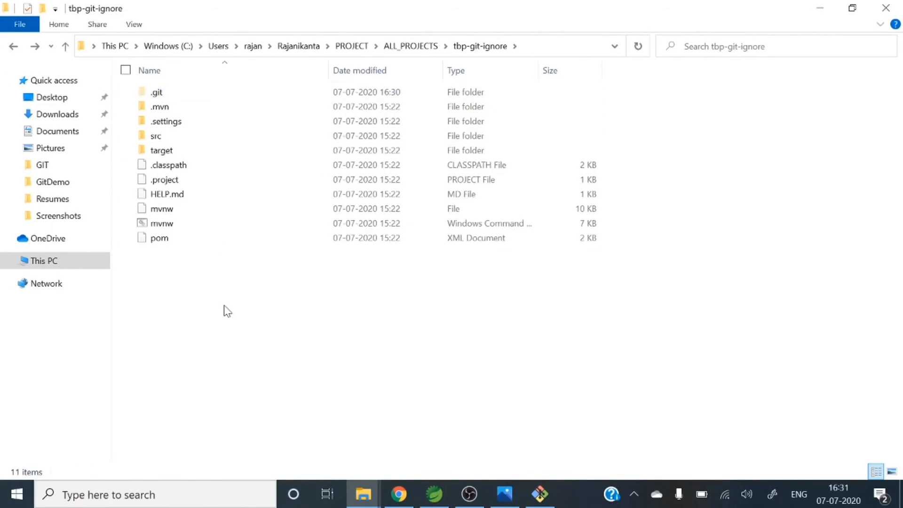
Open a new Git Bash terminal in tbp-git-ignore and start typing git status
right_click(226, 311)
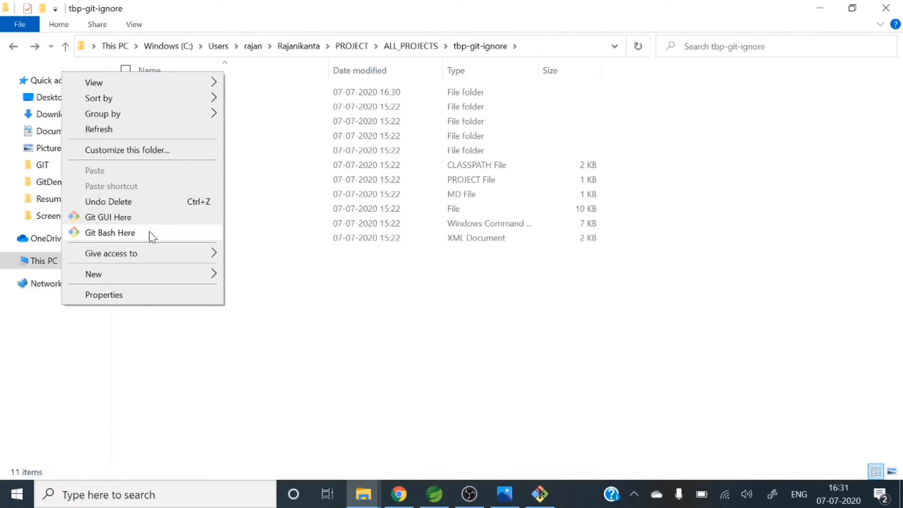
left_click(110, 233)
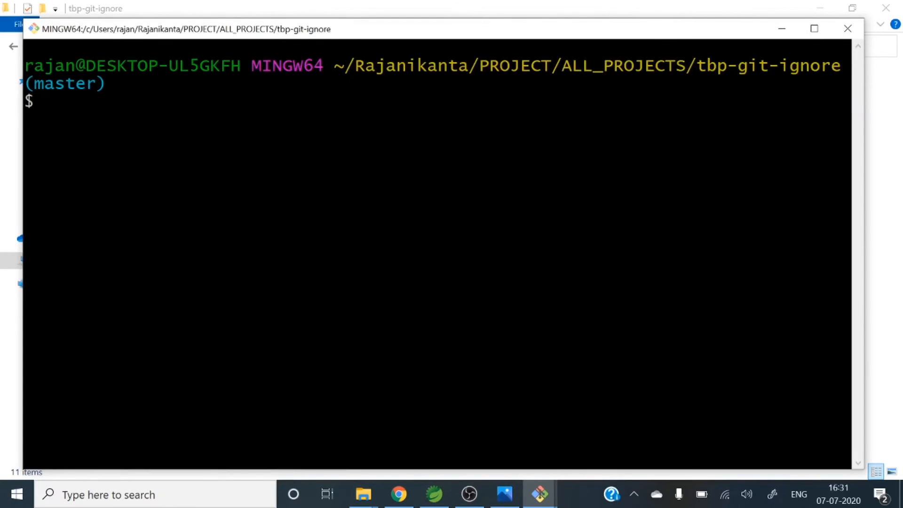
type("git")
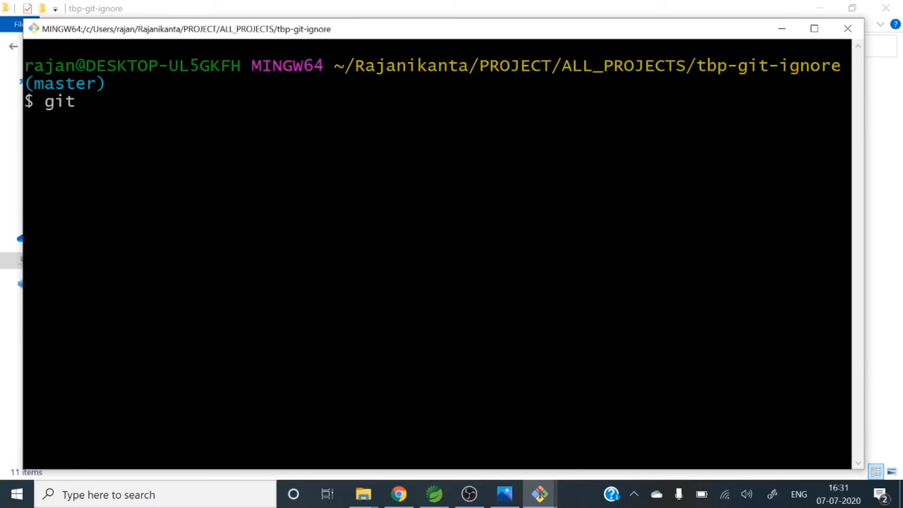
type("statu")
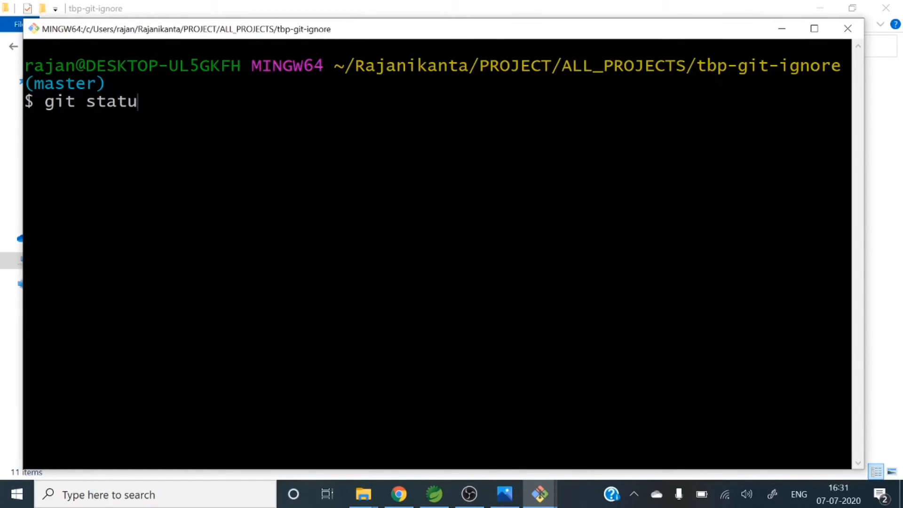